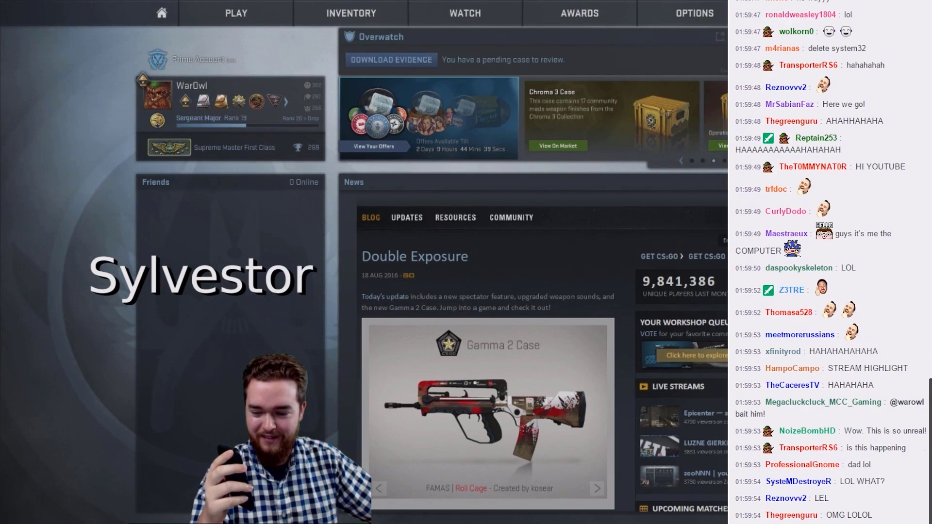
scroll(down, 3)
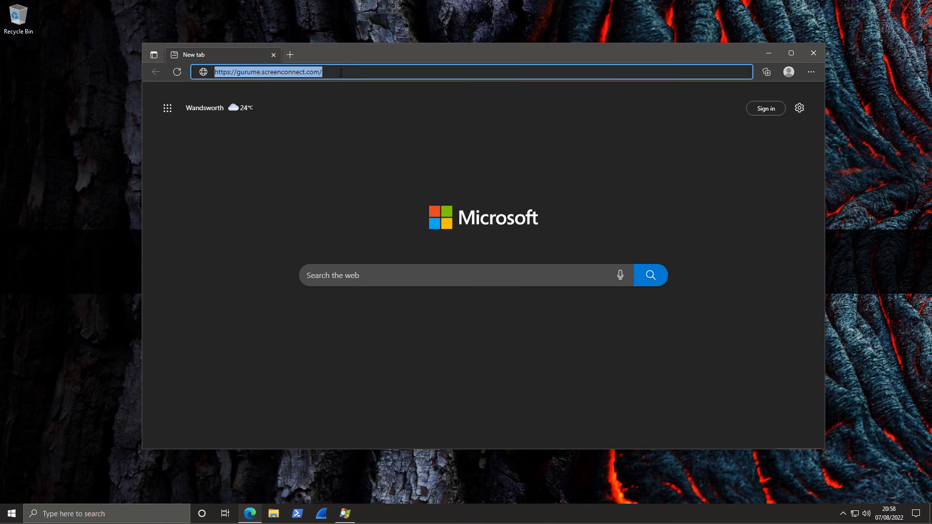
Load the Morton Security refund page and focus its invoice ticket number field
key(Enter)
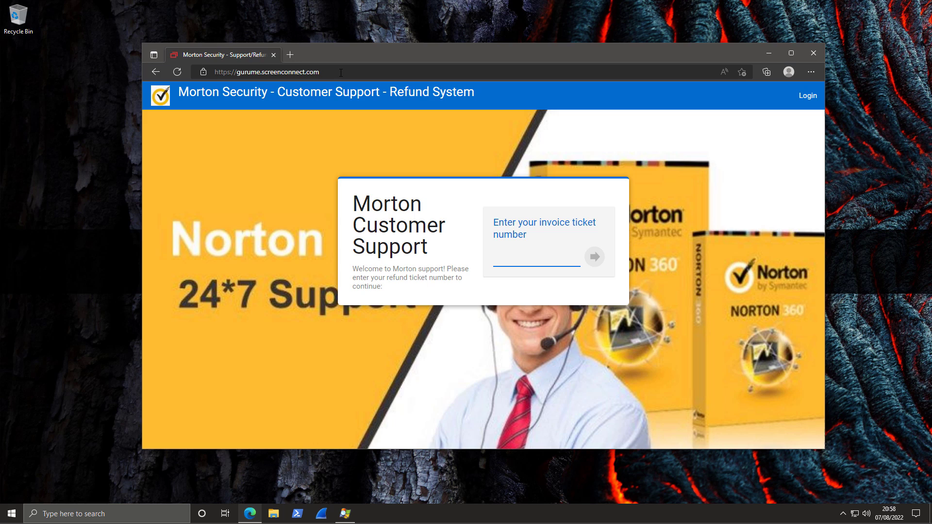
click(535, 256)
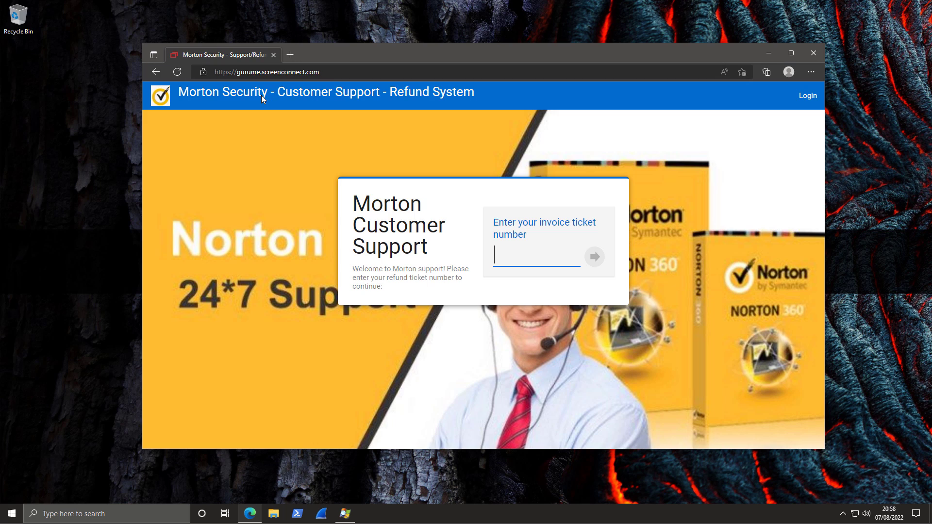
mouse_move(210, 233)
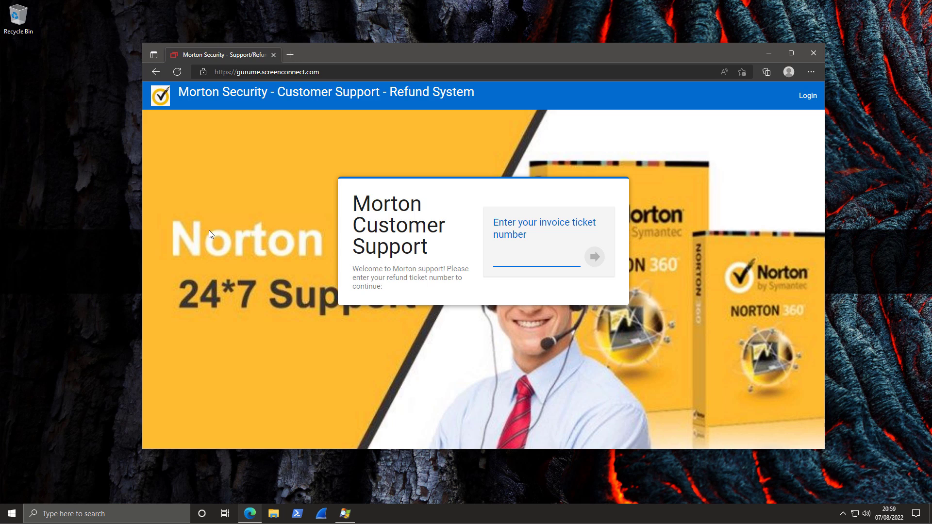
click(536, 255)
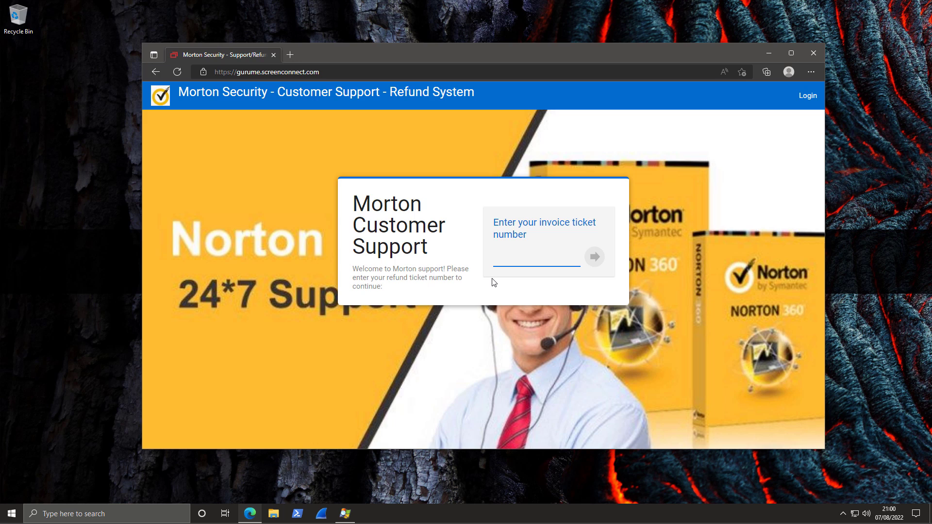
Submit ticket number 93250 to start the support session downloading ConnectWiseControl.Client.exe
click(537, 257)
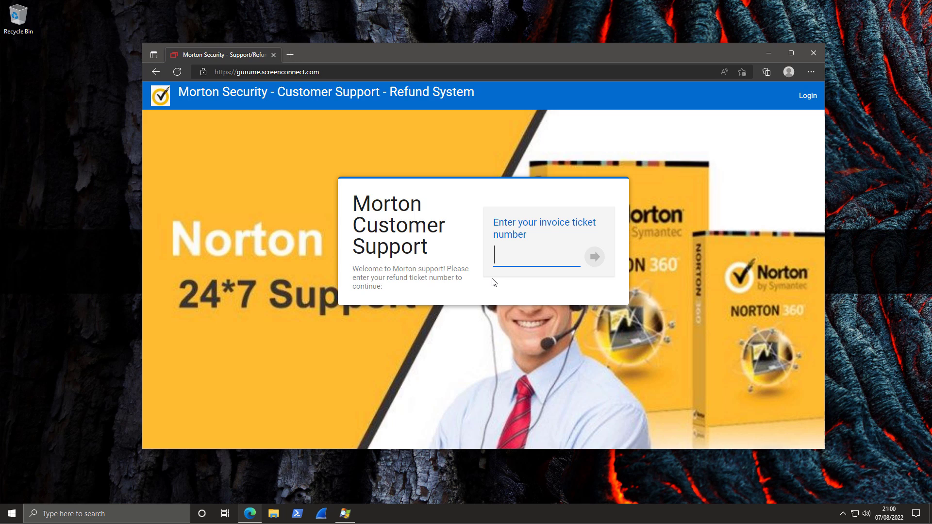
text(93250)
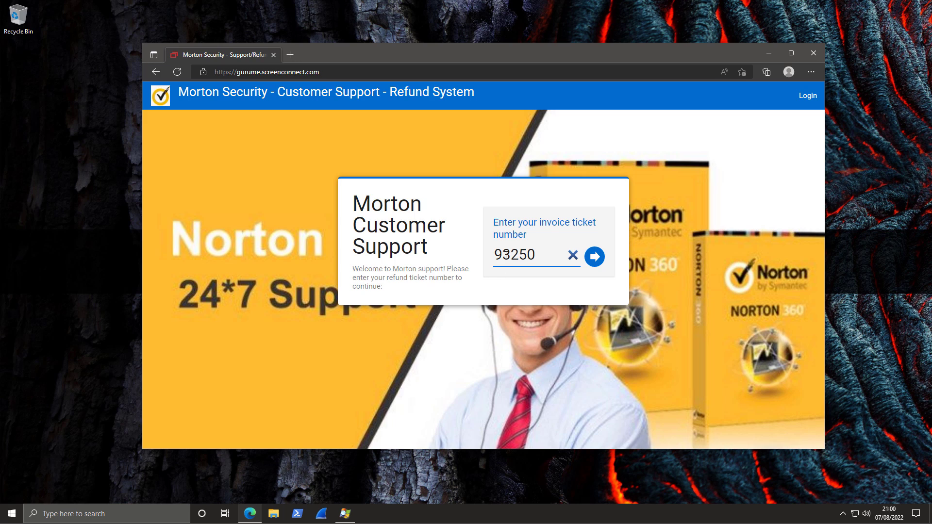
click(535, 254)
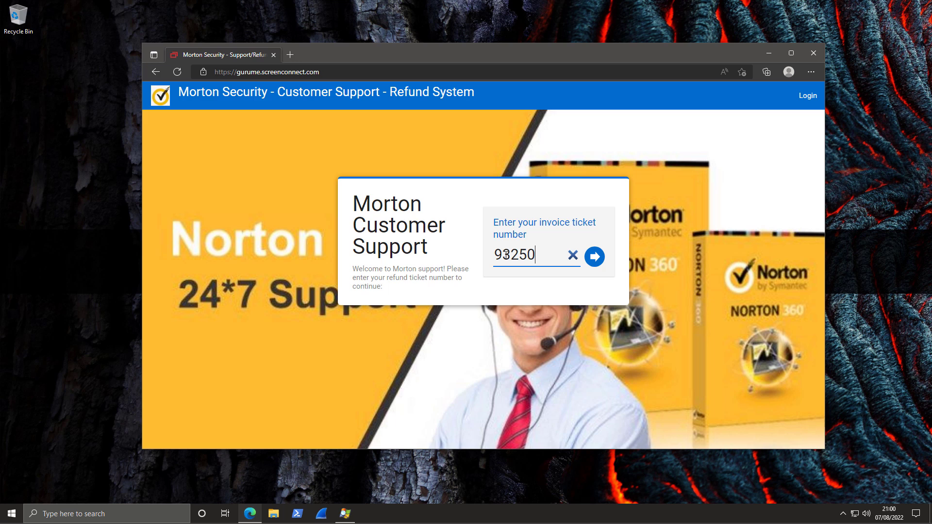
click(595, 256)
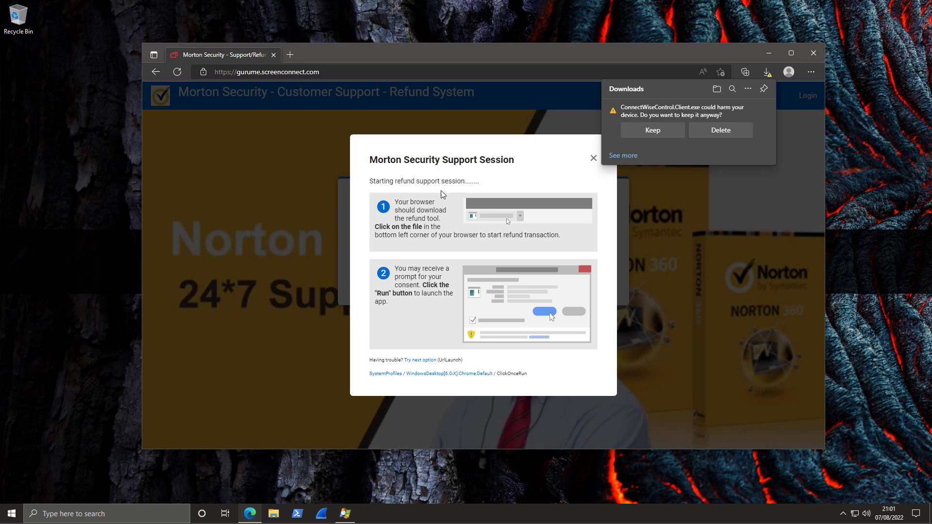
Keep the flagged ConnectWiseControl.Client.exe download despite the harm warning
click(652, 130)
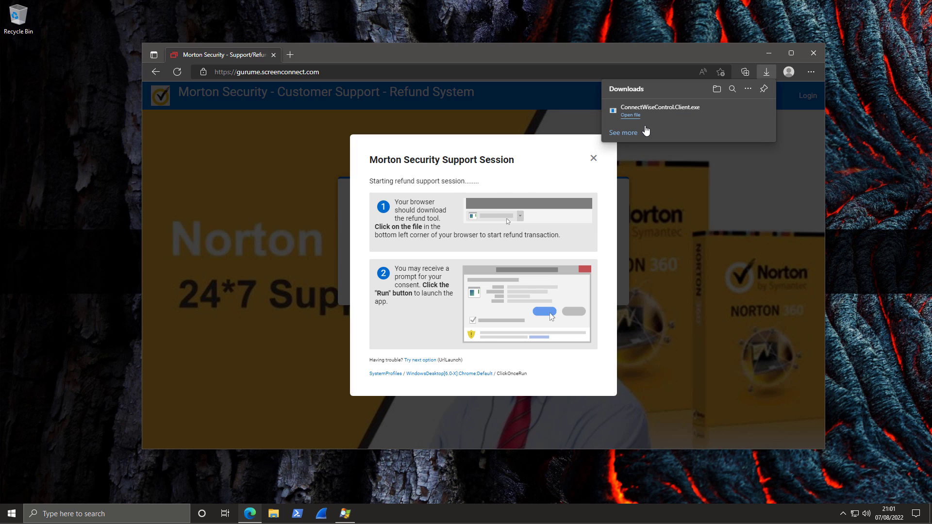
click(630, 114)
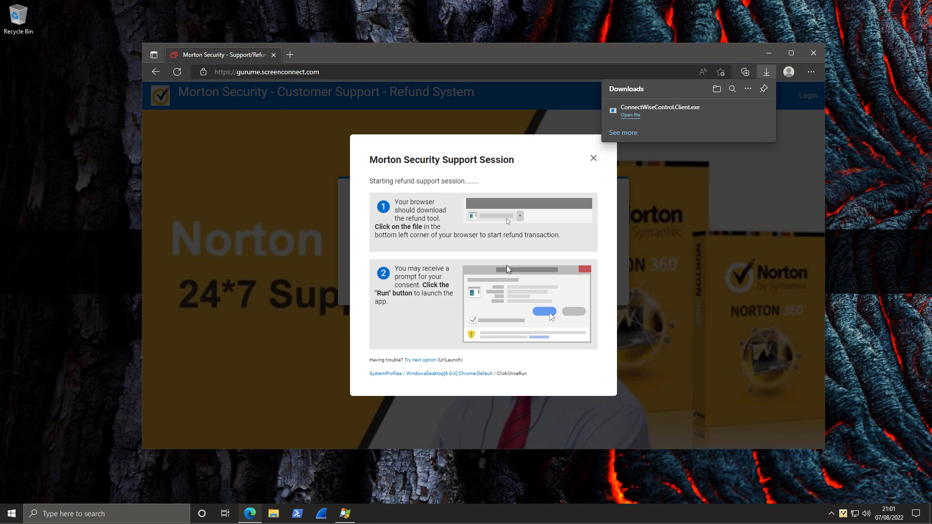
mouse_move(839, 474)
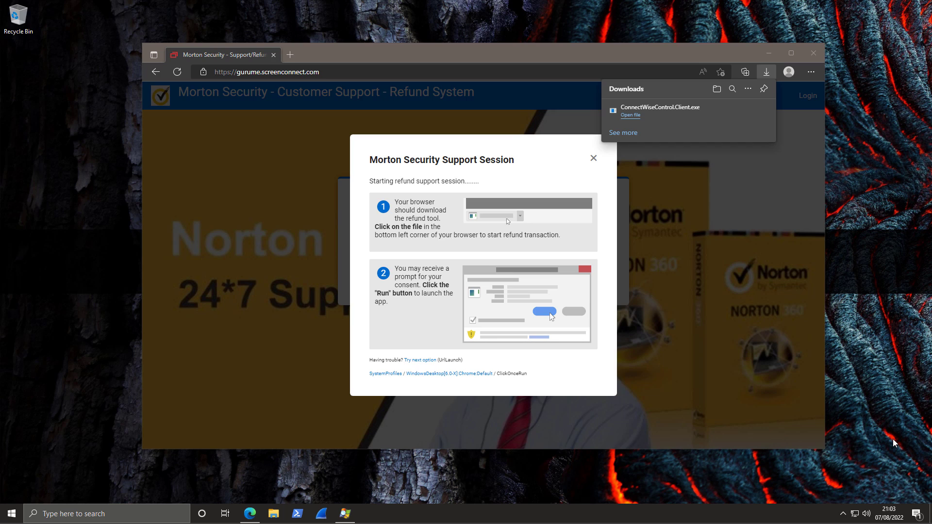
mouse_move(890, 447)
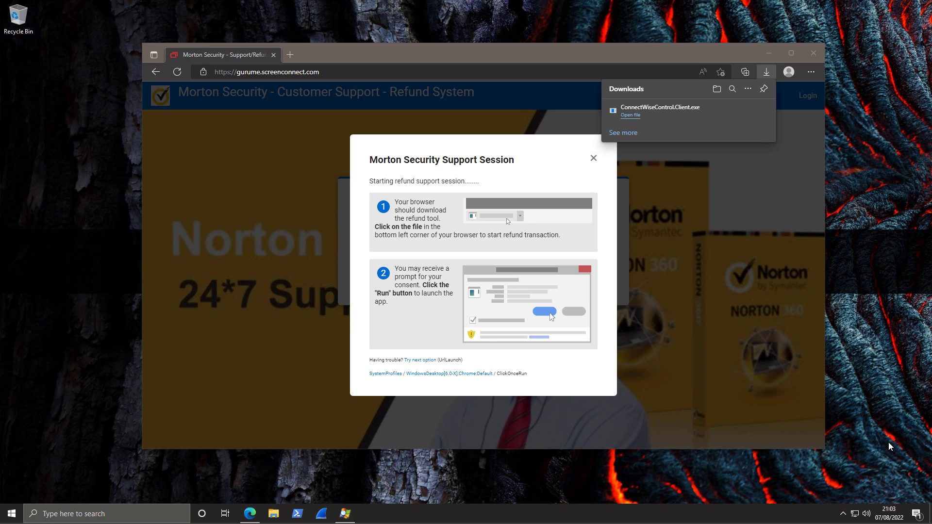
mouse_move(867, 504)
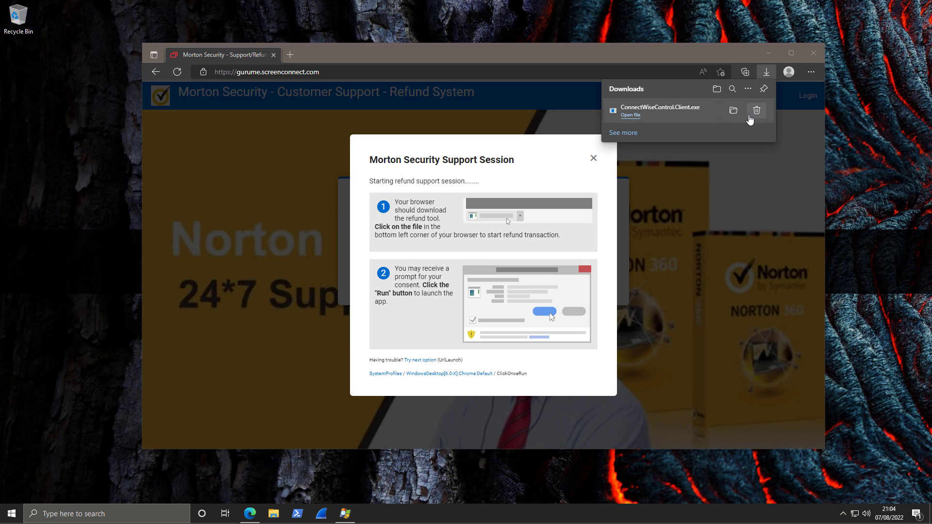
mouse_move(751, 118)
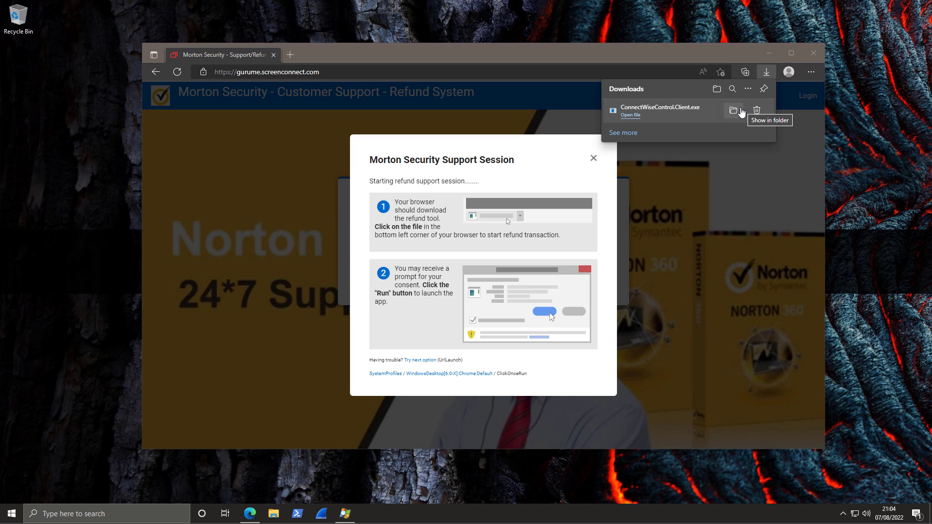
Show the download in its folder and maximize the Process Explorer process list
click(733, 110)
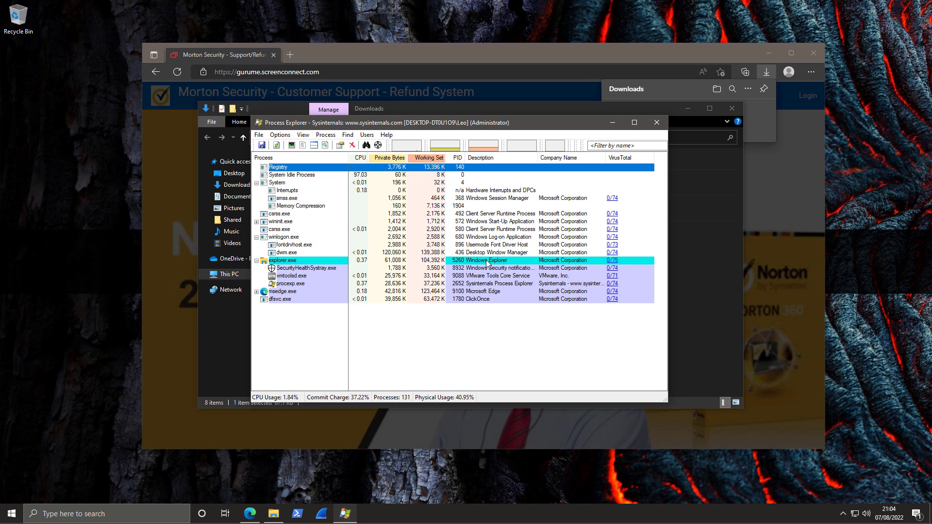
click(635, 122)
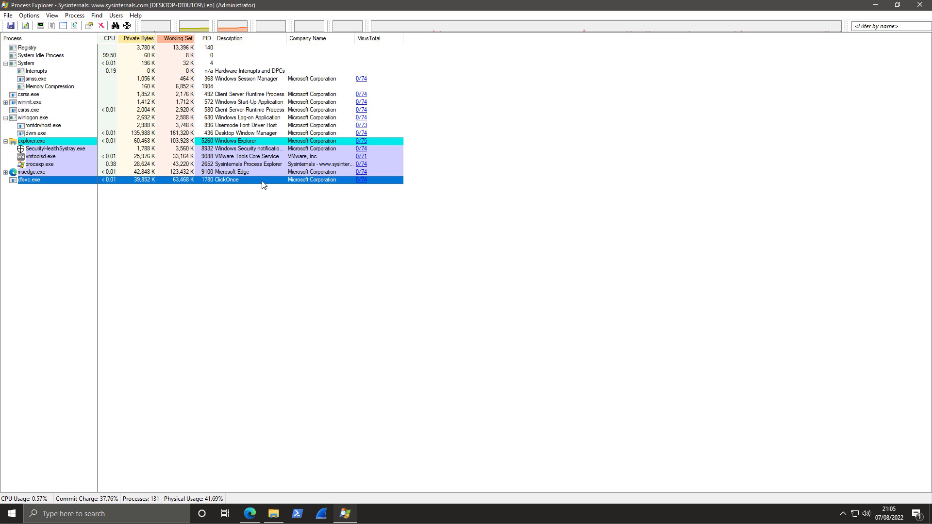
mouse_move(290, 188)
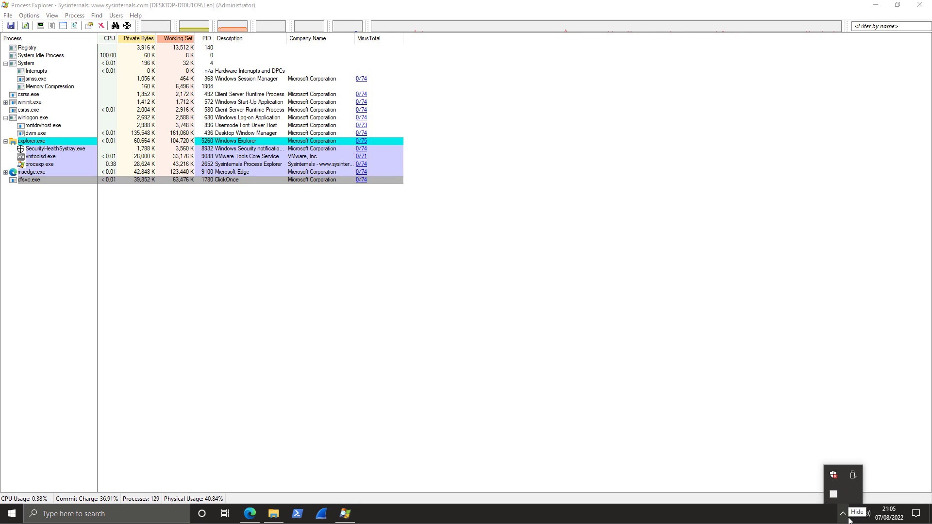
click(29, 180)
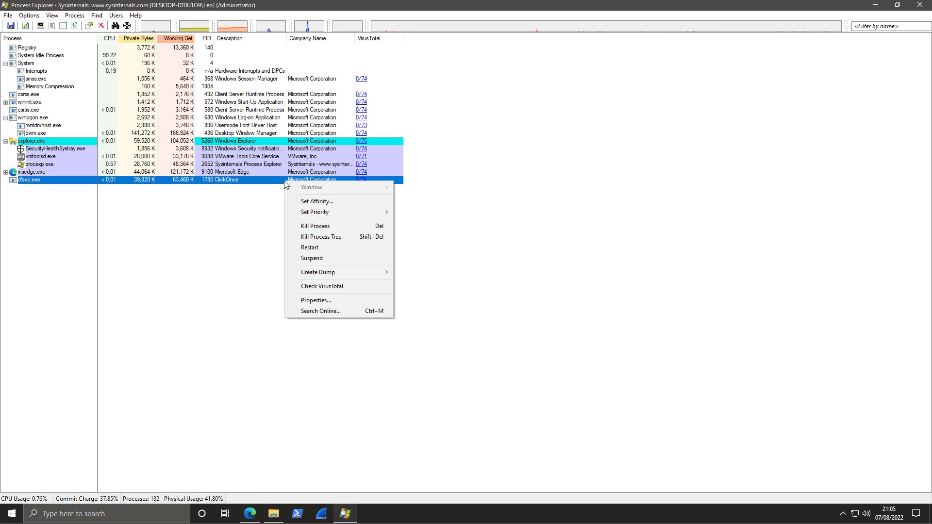
Inspect the dfsvc.exe process properties, then bring the Downloads folder forward
click(315, 300)
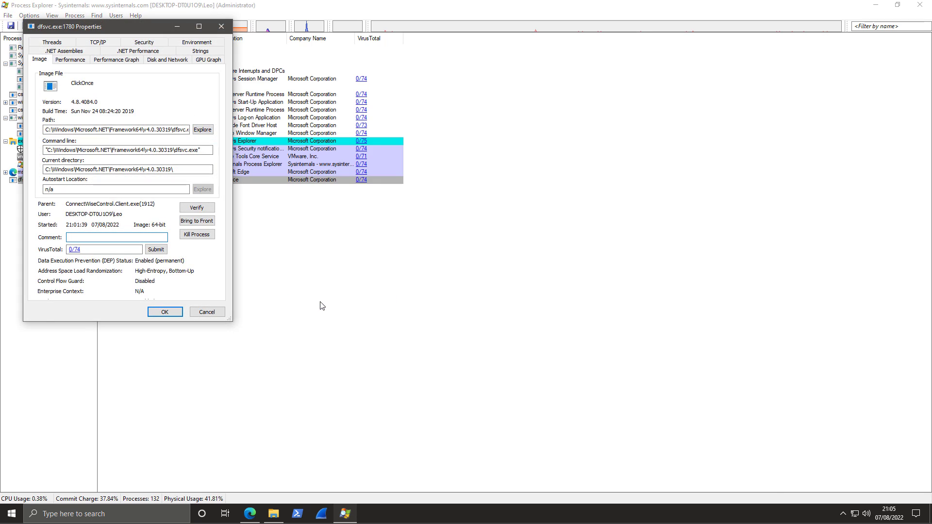
click(164, 311)
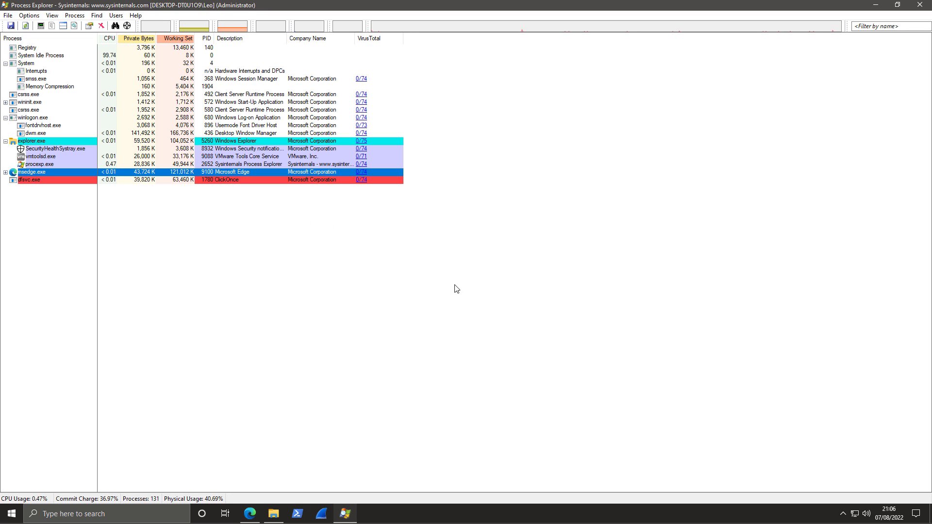
click(274, 514)
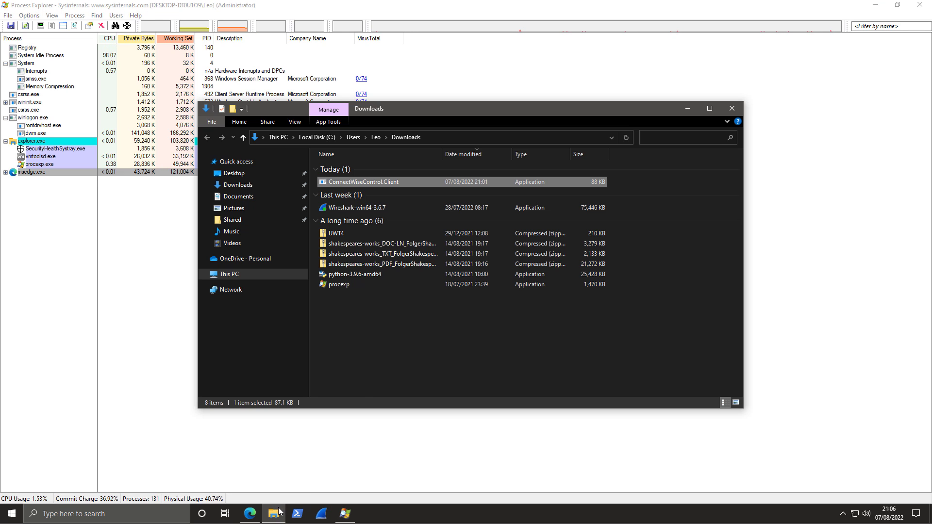
Run ConnectWiseControl.Client from Downloads, allowing it past the security warning
double_click(360, 182)
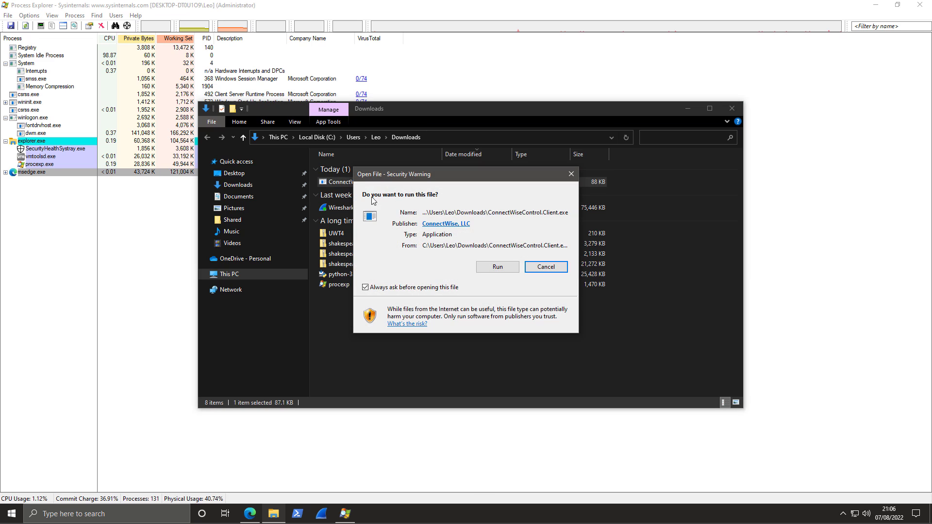
click(497, 266)
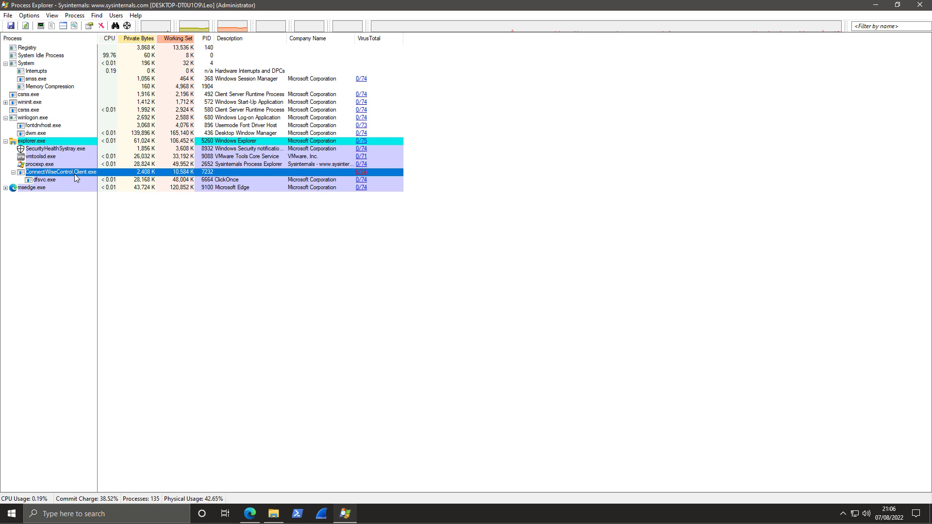
mouse_move(411, 192)
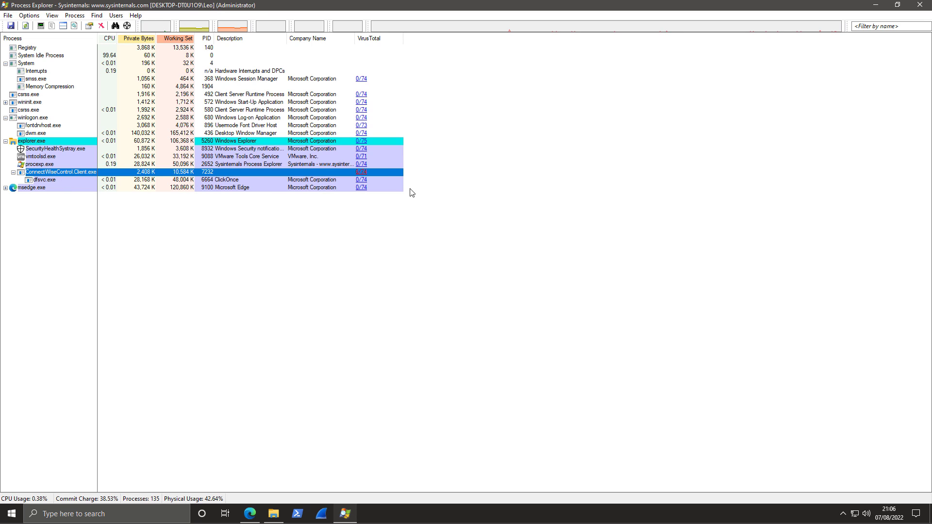
mouse_move(361, 173)
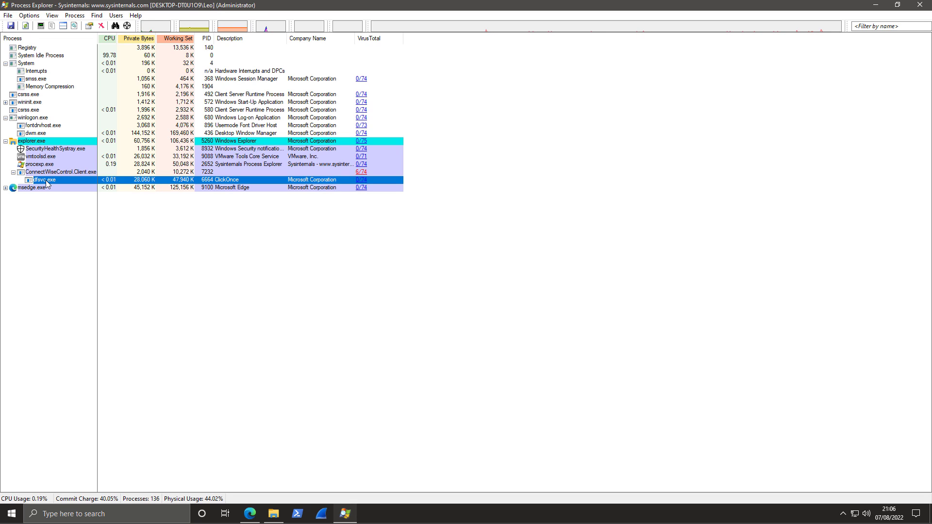
View the VirusTotal report showing 6 of 70 vendors flag ConnectWiseControl.Client.exe
click(361, 180)
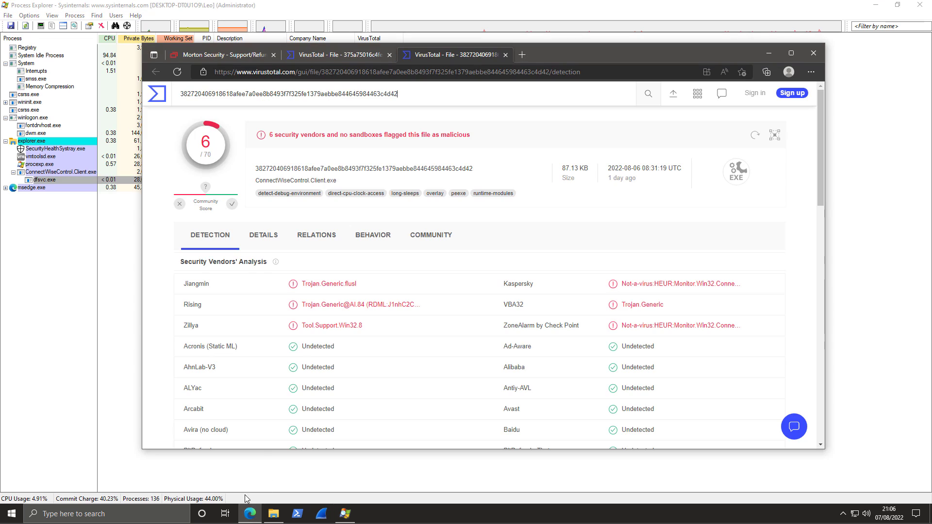
mouse_move(302, 333)
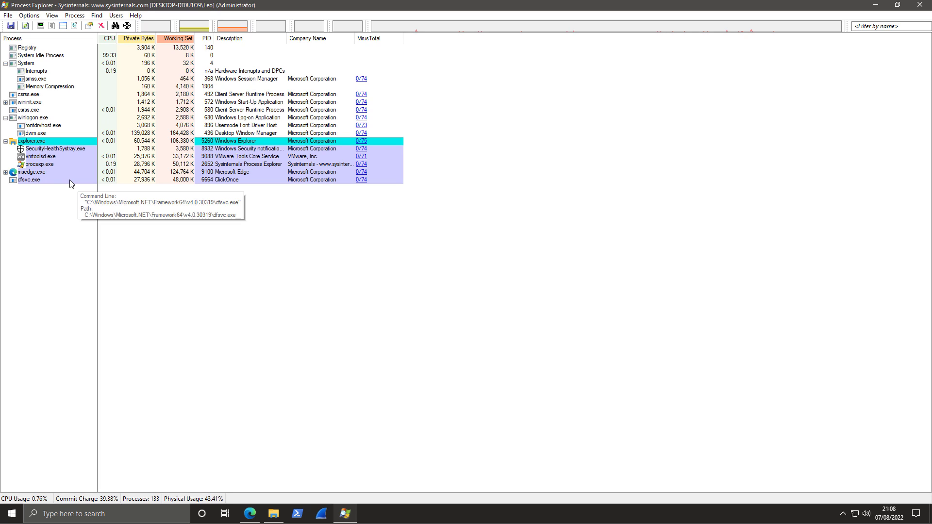
mouse_move(67, 198)
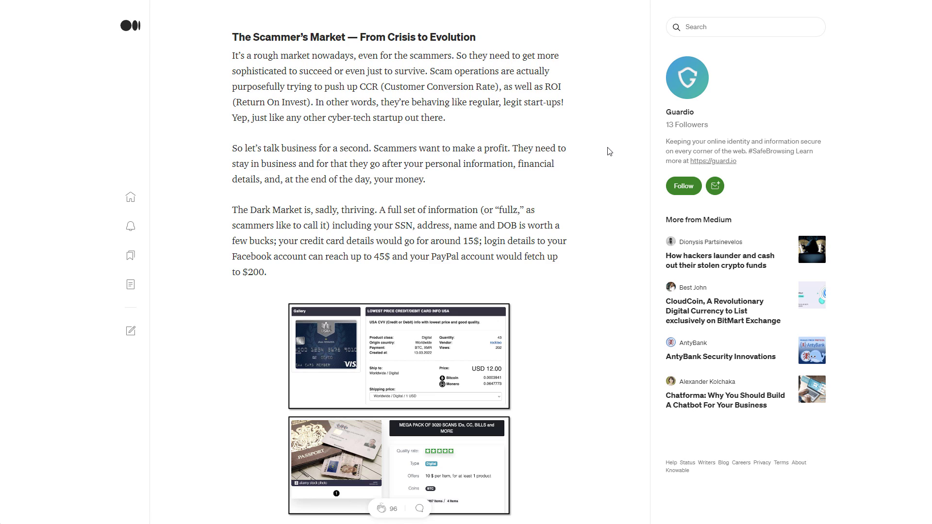
Scroll Guardio's Medium RAT article down to the collage of blocked fake support sites
scroll(down, 3)
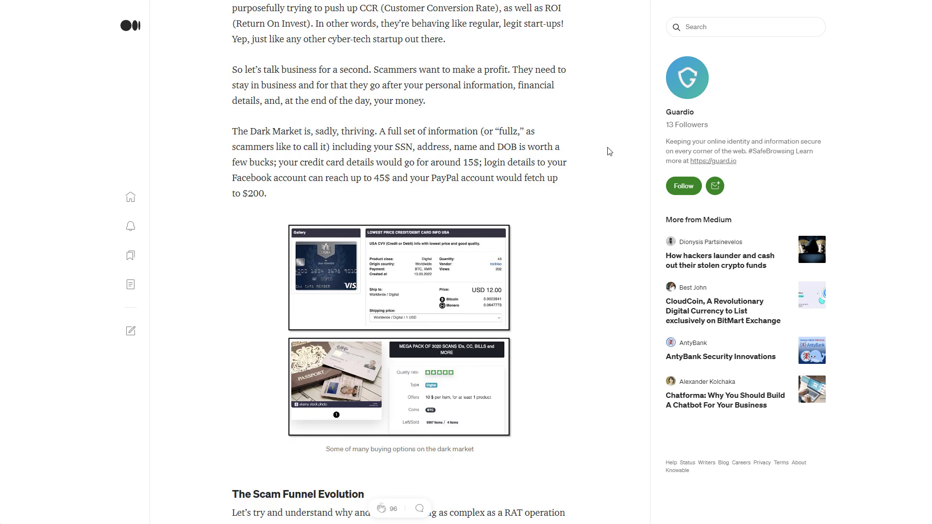
scroll(down, 3)
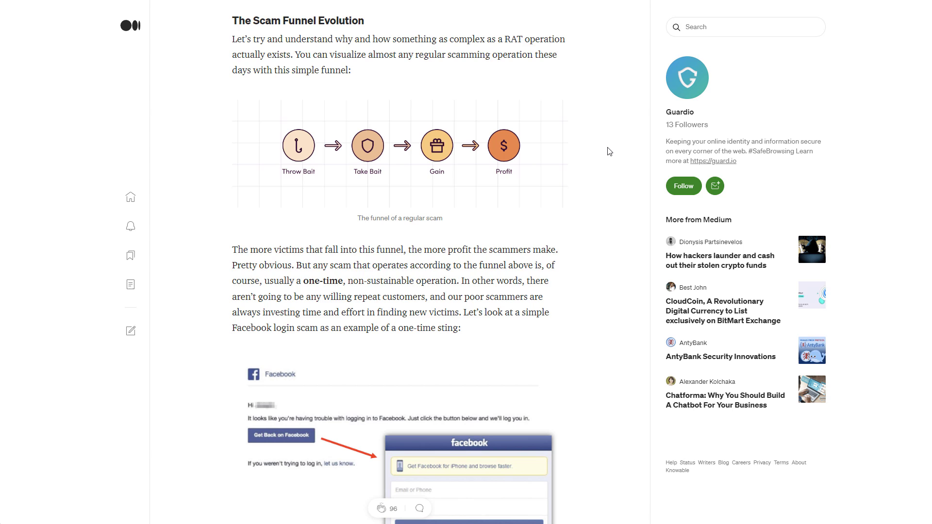
mouse_move(498, 220)
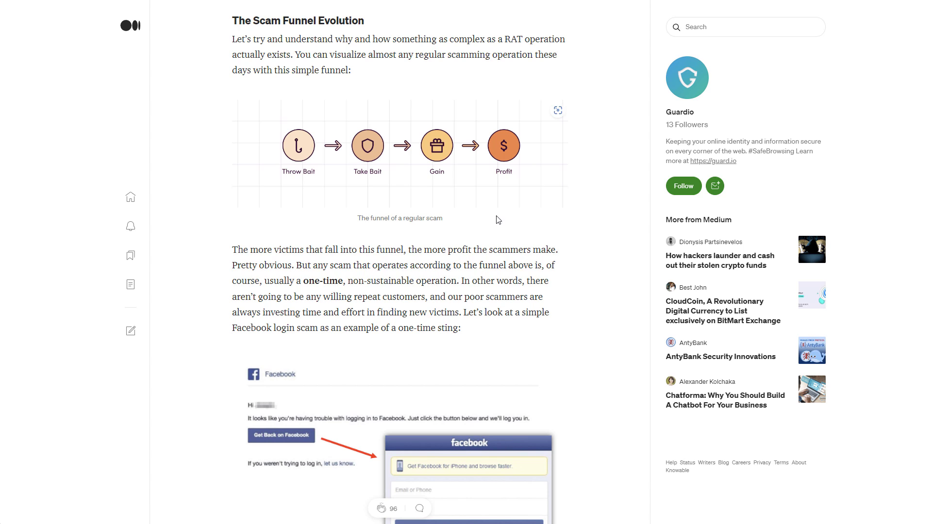
mouse_move(474, 420)
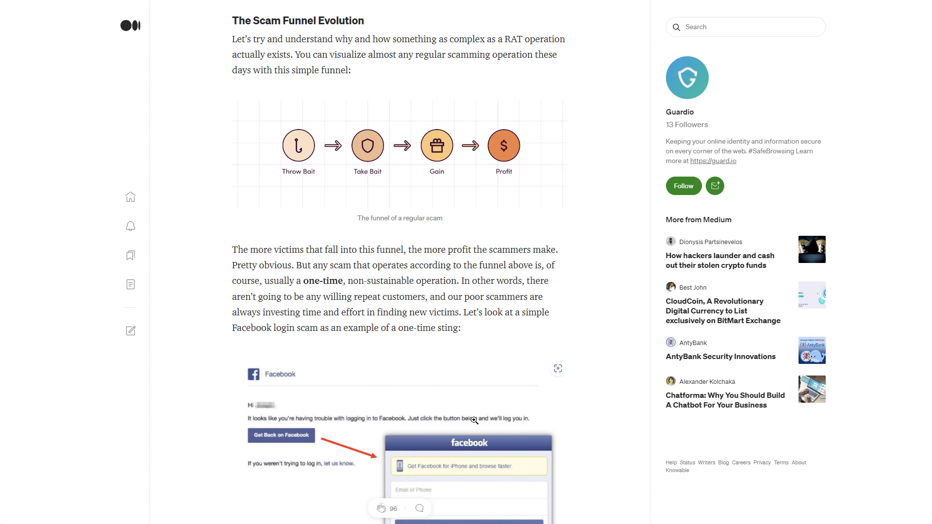
scroll(down, 3)
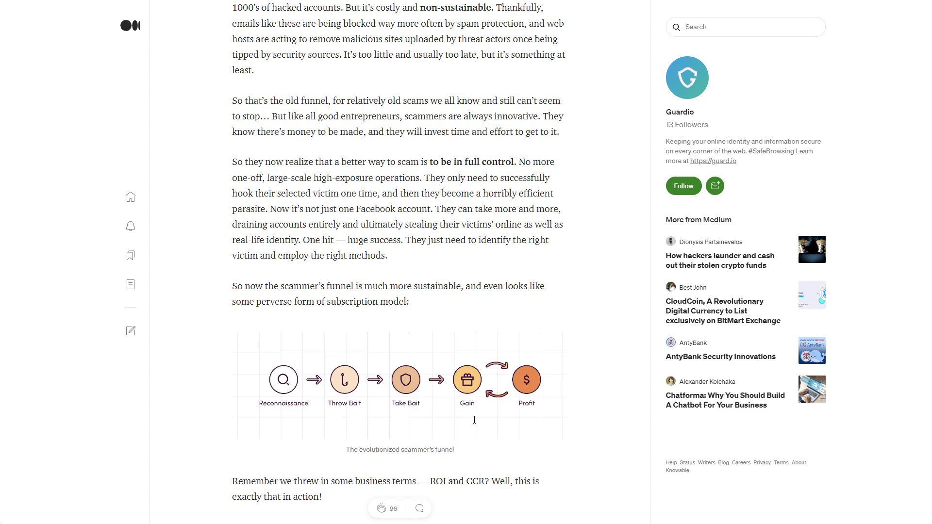
scroll(down, 3)
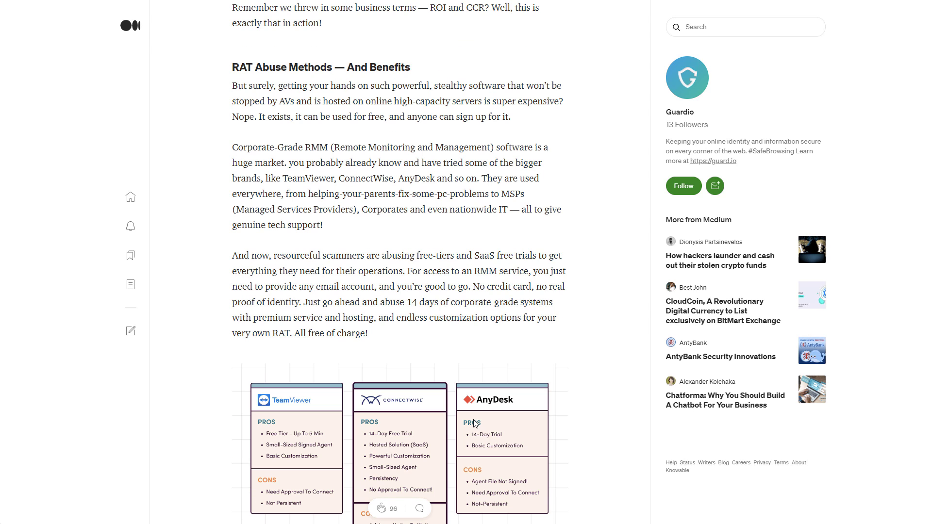
scroll(down, 3)
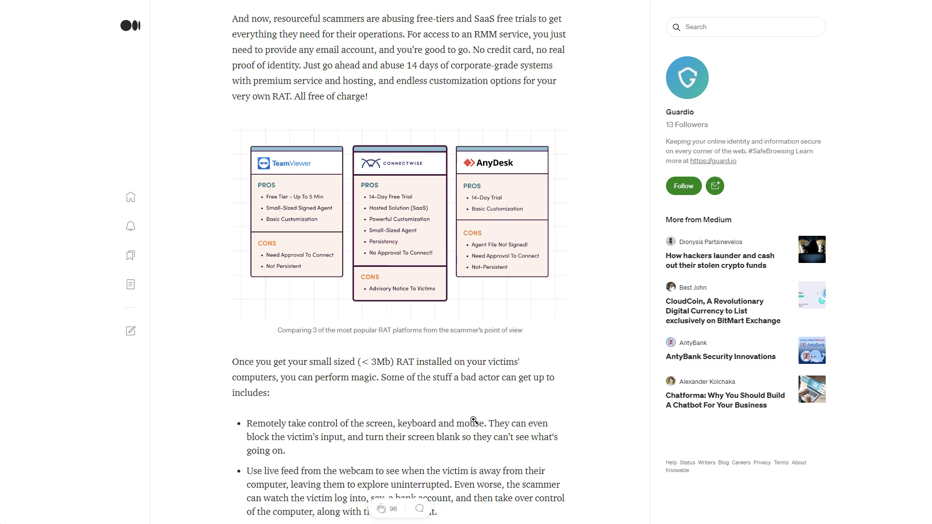
scroll(down, 3)
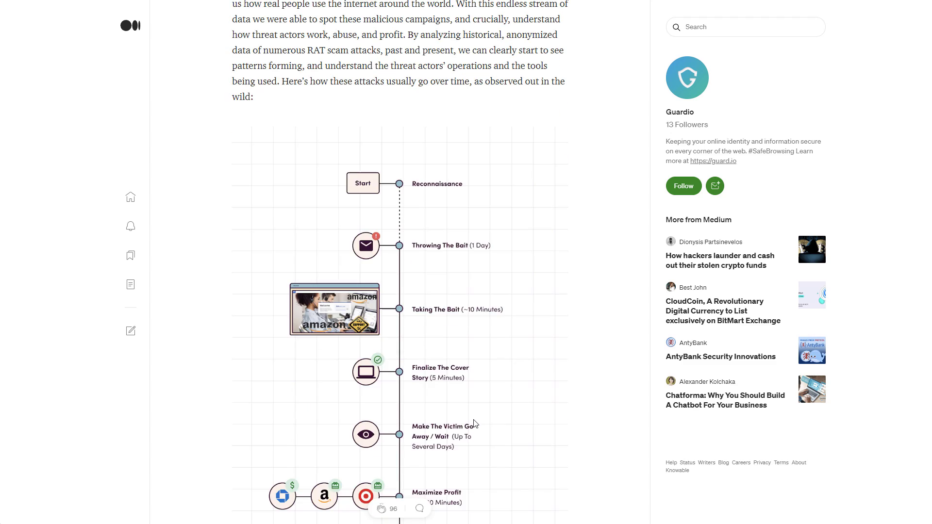
scroll(down, 3)
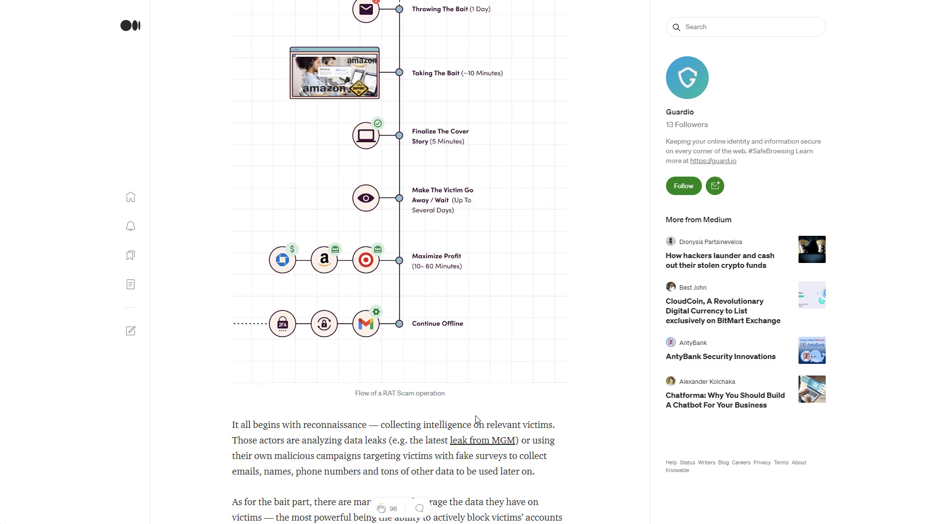
scroll(down, 3)
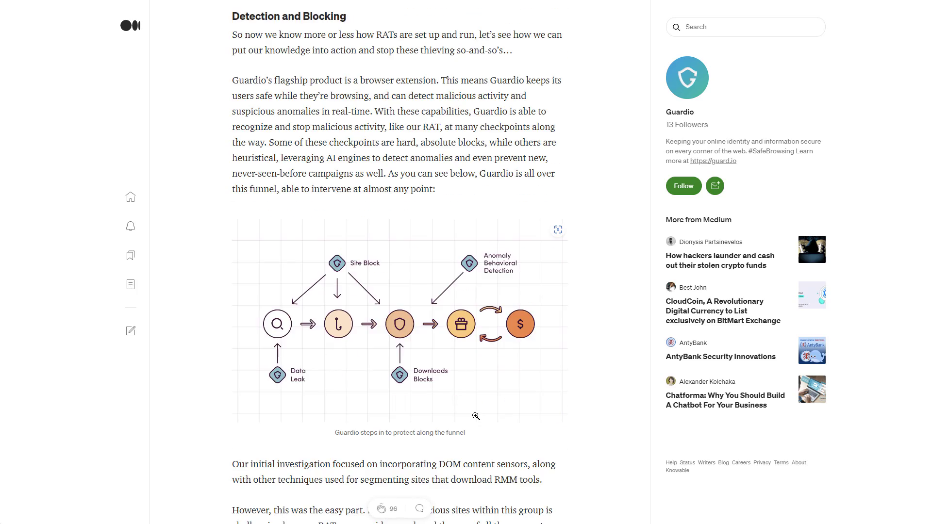
scroll(down, 3)
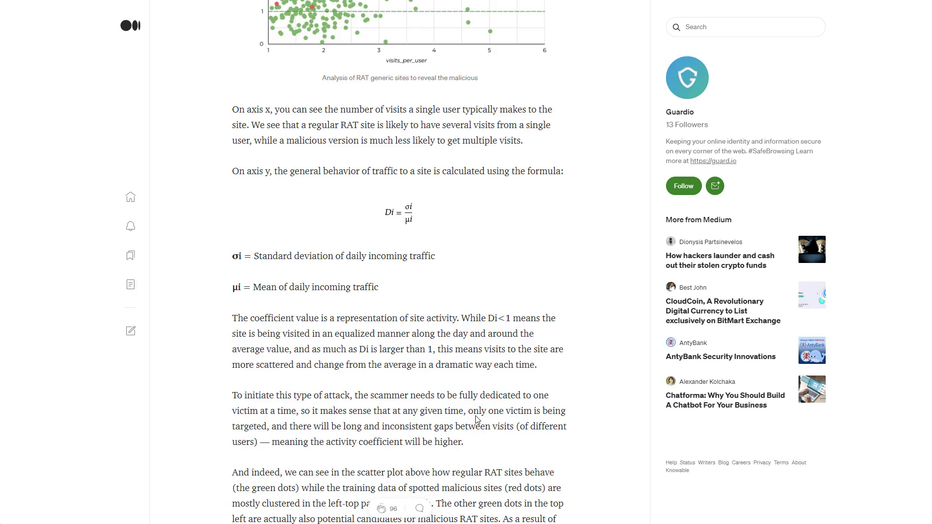
scroll(down, 3)
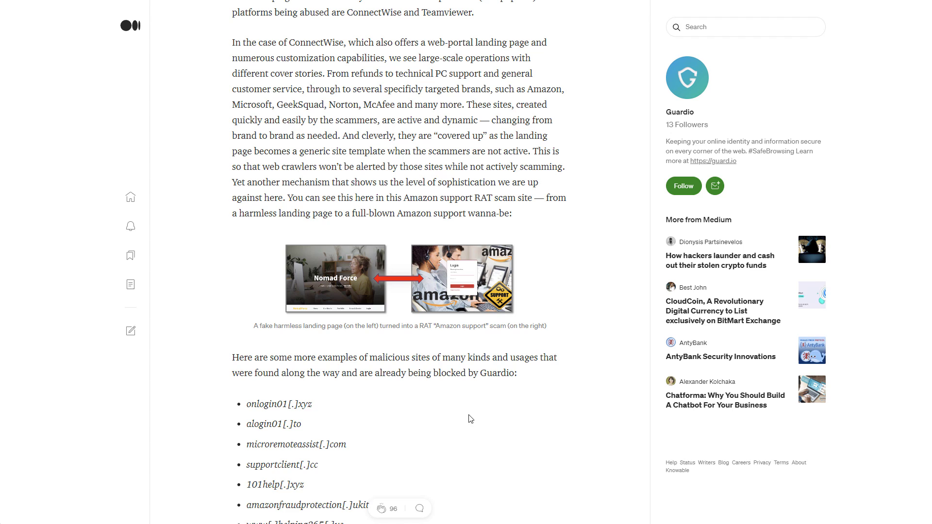
scroll(down, 3)
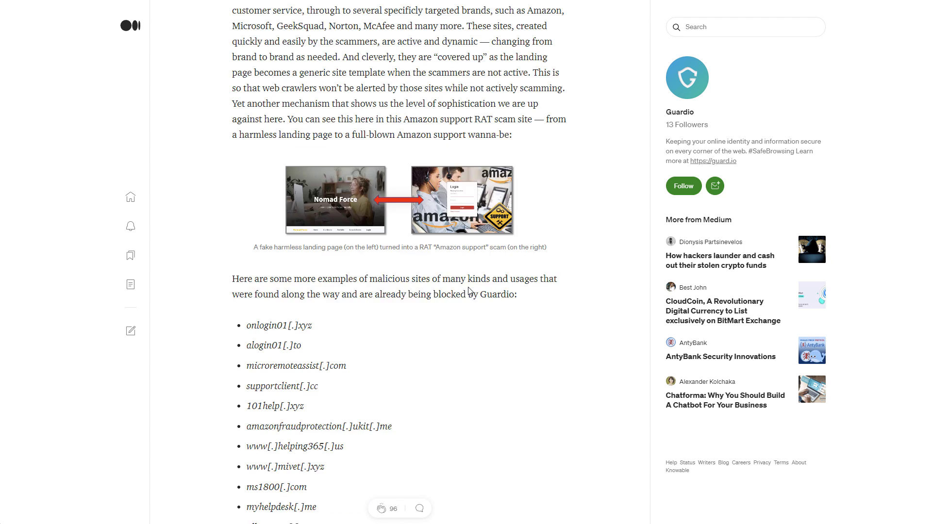
scroll(down, 3)
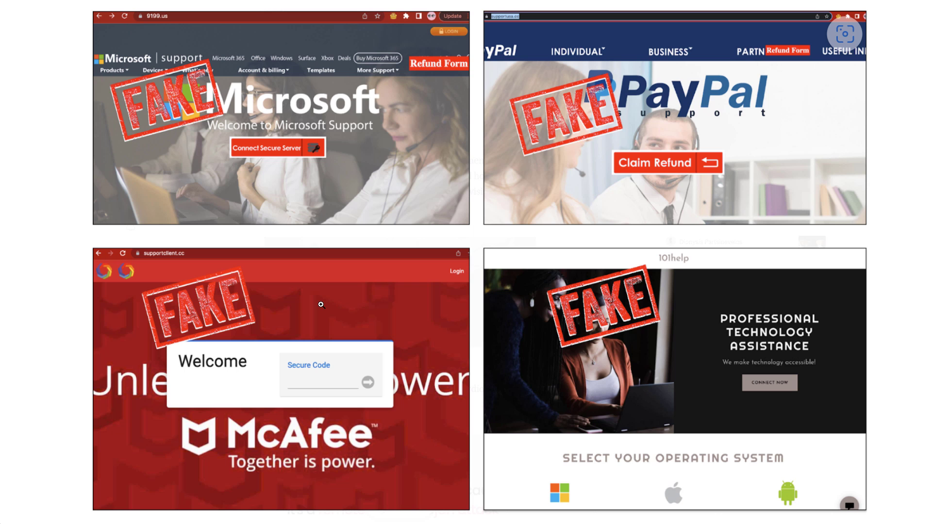
mouse_move(52, 280)
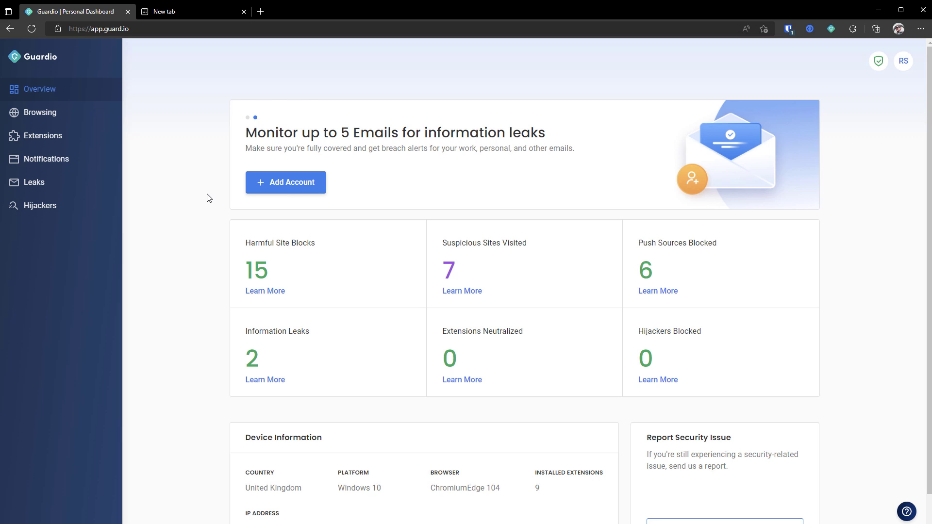
click(183, 11)
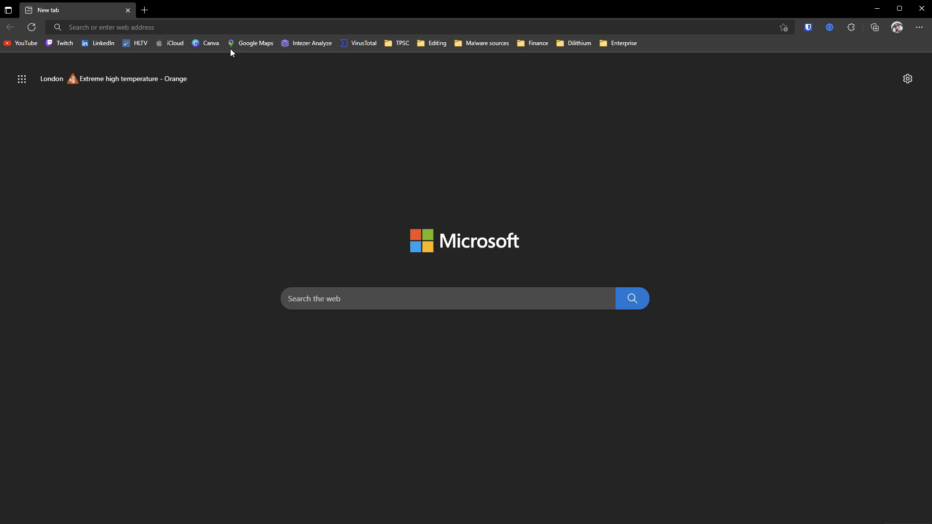
text(https://pcsupporthelp.com/)
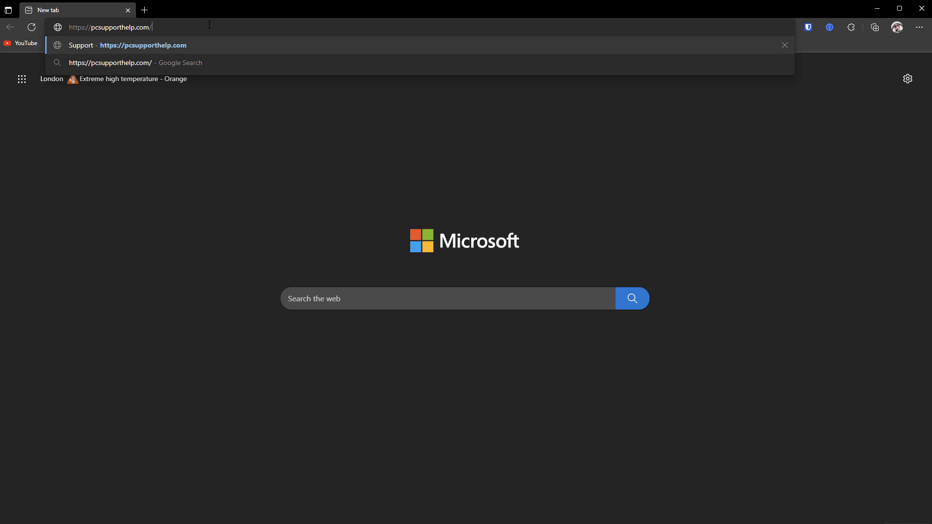
key(Enter)
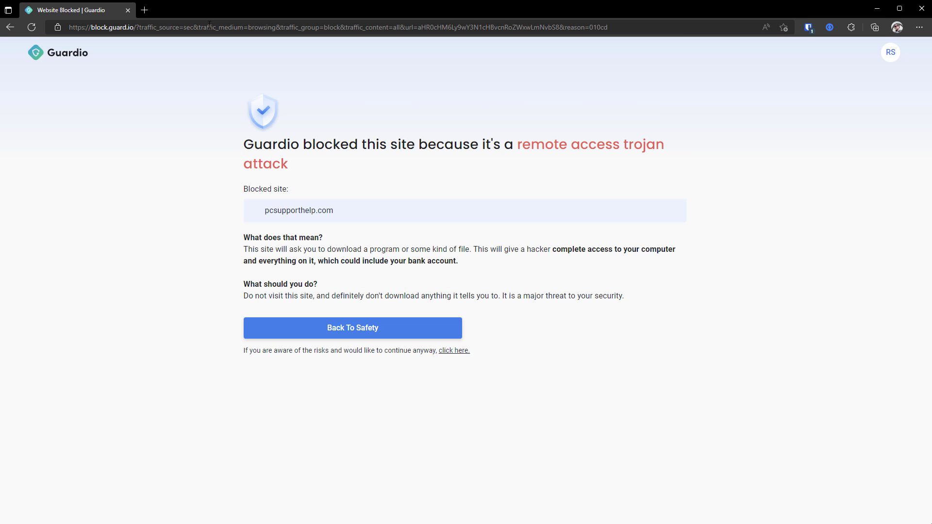
drag(420, 143, 581, 143)
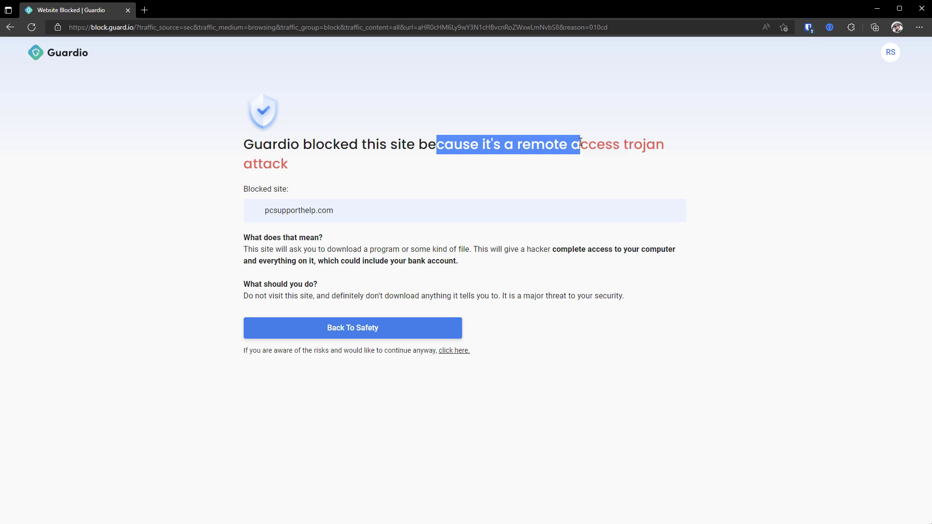
click(631, 181)
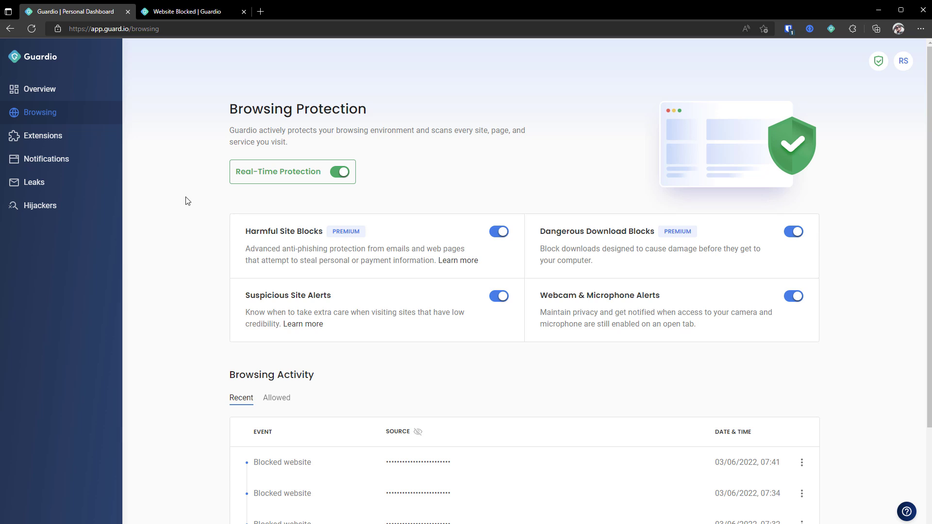
click(242, 12)
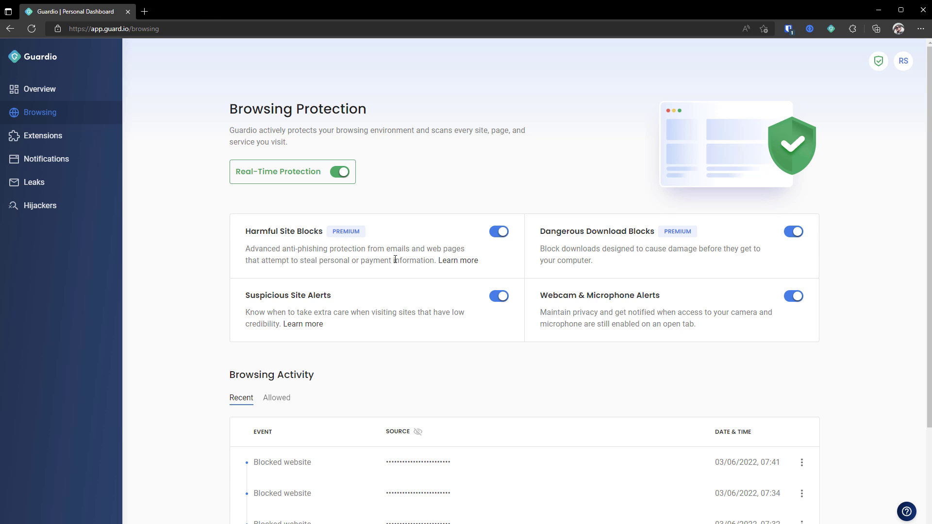
mouse_move(716, 275)
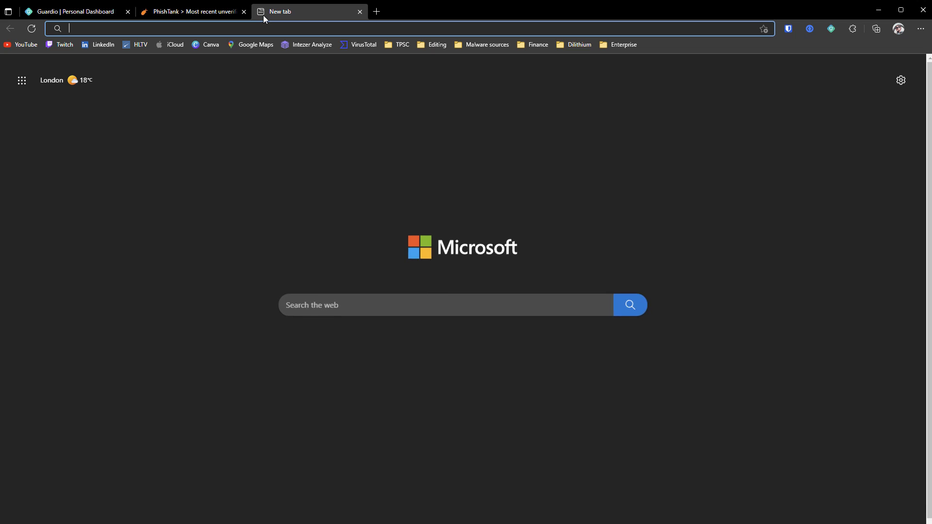
text(https://www.damaclagoonuae.com)
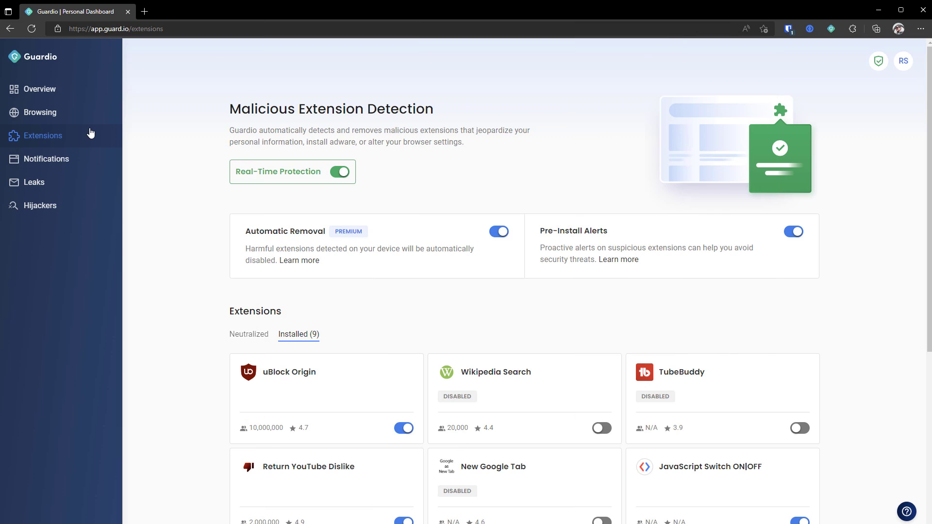
mouse_move(75, 163)
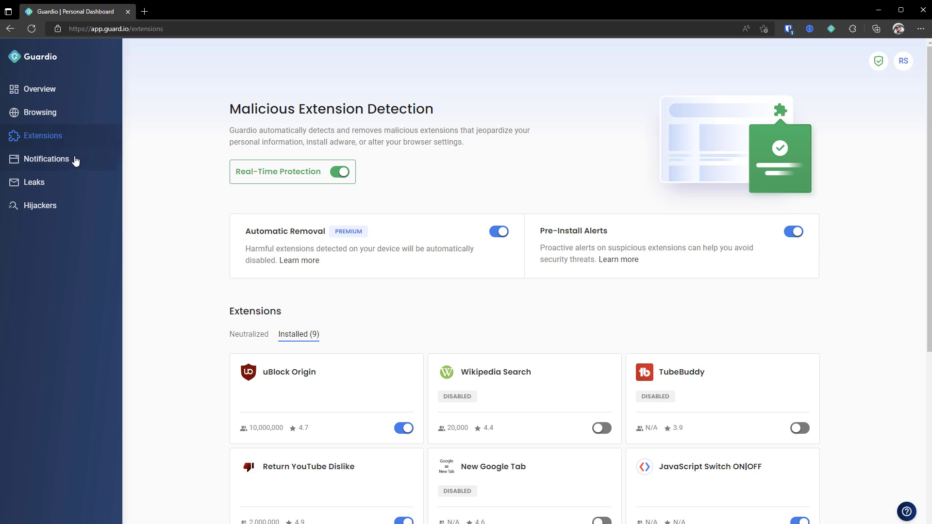
Review Guardio's unwanted notification cleanup page with blocked popups, then move to Search Hijacking Correction
click(47, 159)
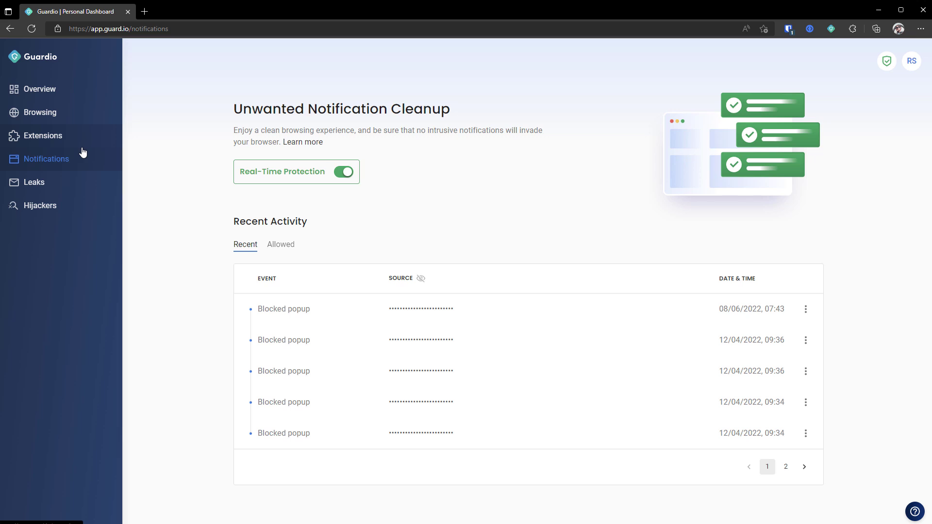
mouse_move(120, 197)
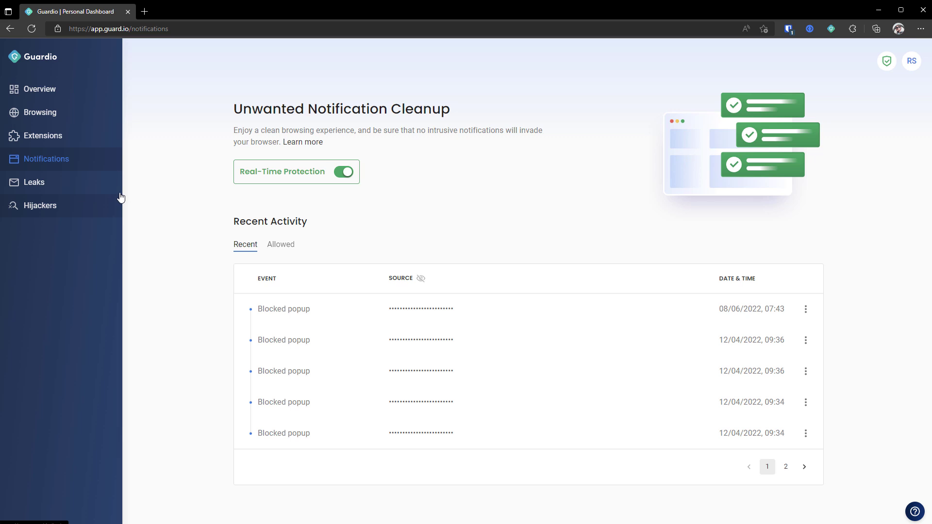
mouse_move(111, 191)
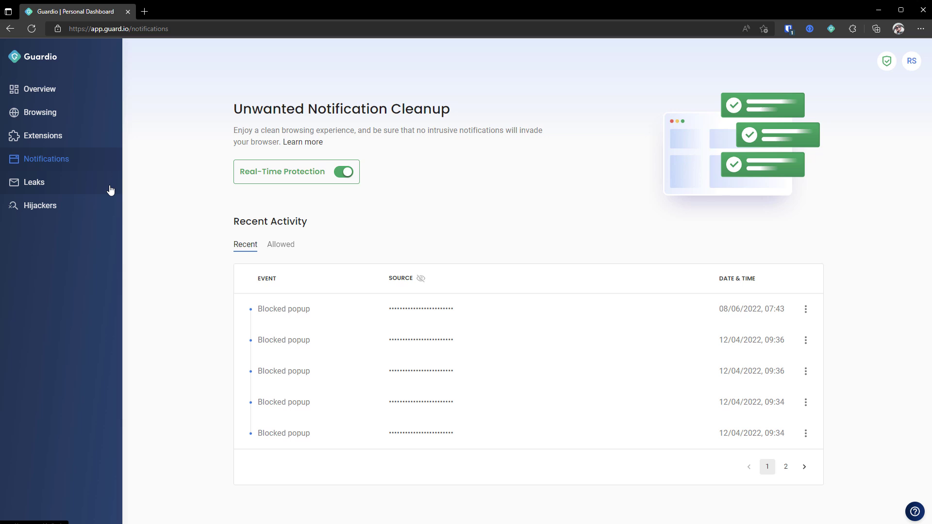
click(41, 206)
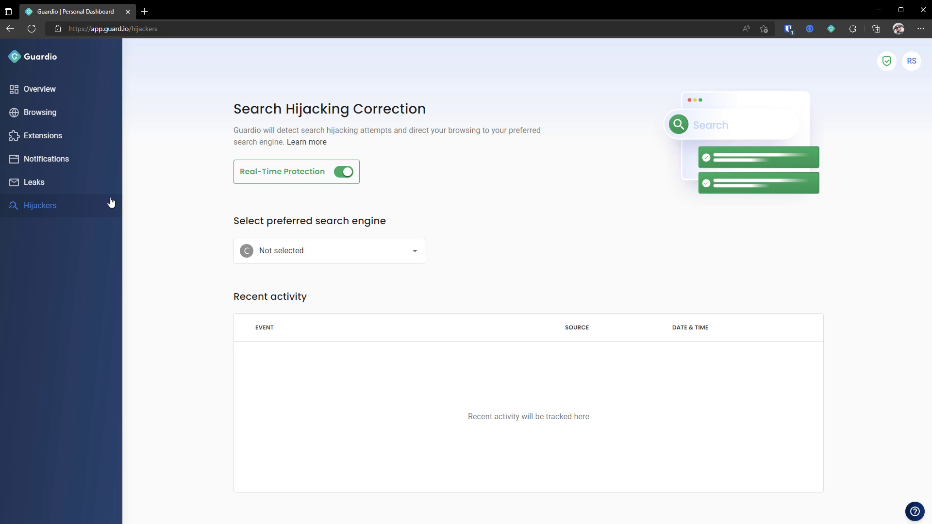